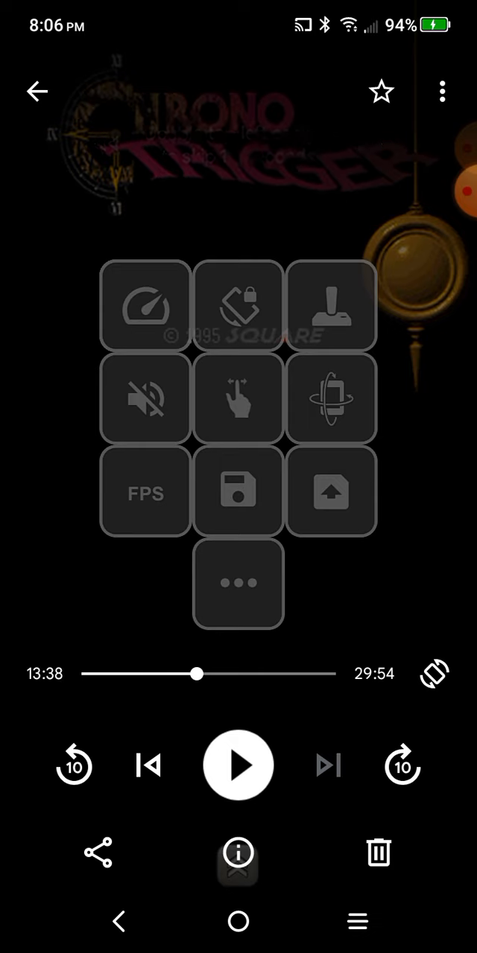
# - Drag the seek bar from 13:38 to about 23:00, the 'Good morning, Crono!' scene
pyautogui.moveTo(198, 674); pyautogui.dragTo(237, 674)
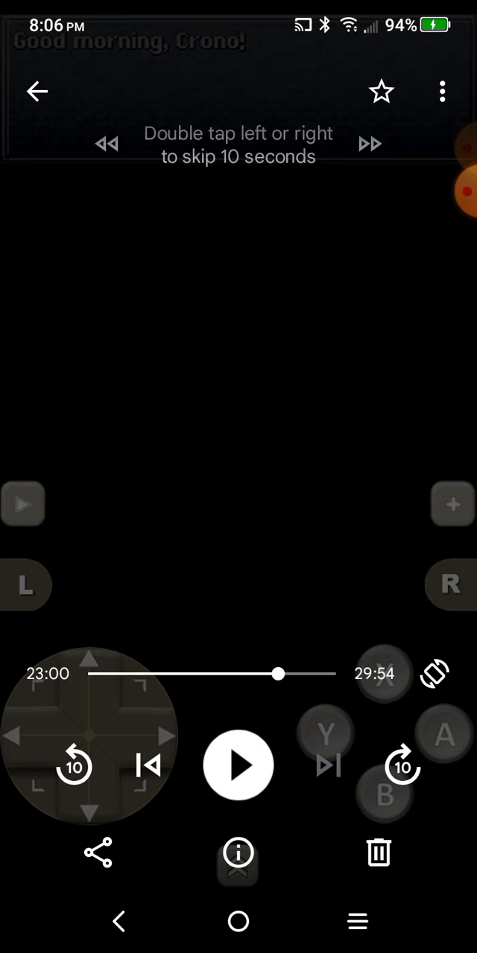
# - Skip back ten seconds twice toward the 20:50 Battle Mode screen
pyautogui.click(73, 766)
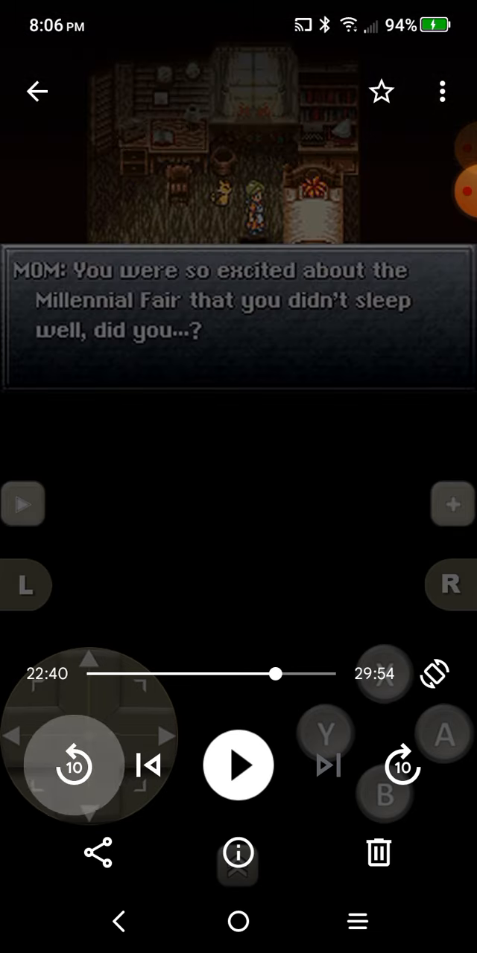
pyautogui.click(73, 766)
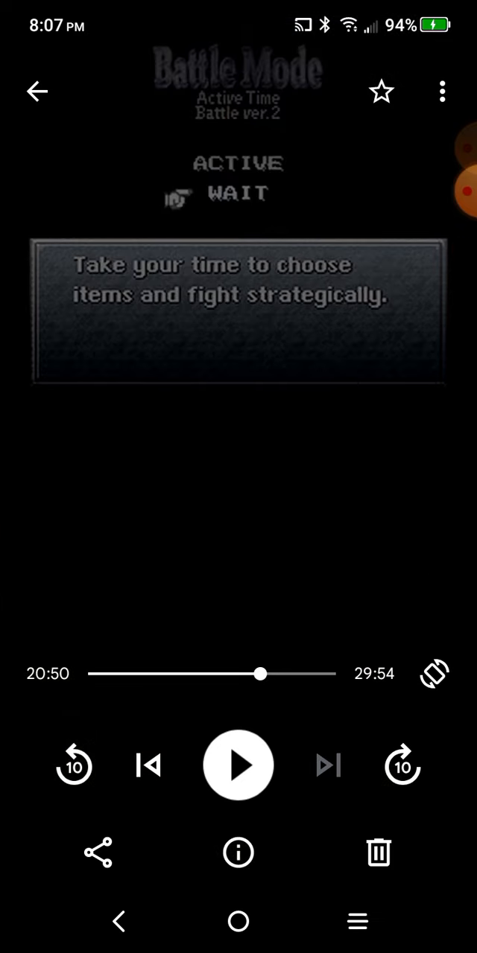
# - Skip back ten seconds twice more to about 20:10, the title screen
pyautogui.click(74, 765)
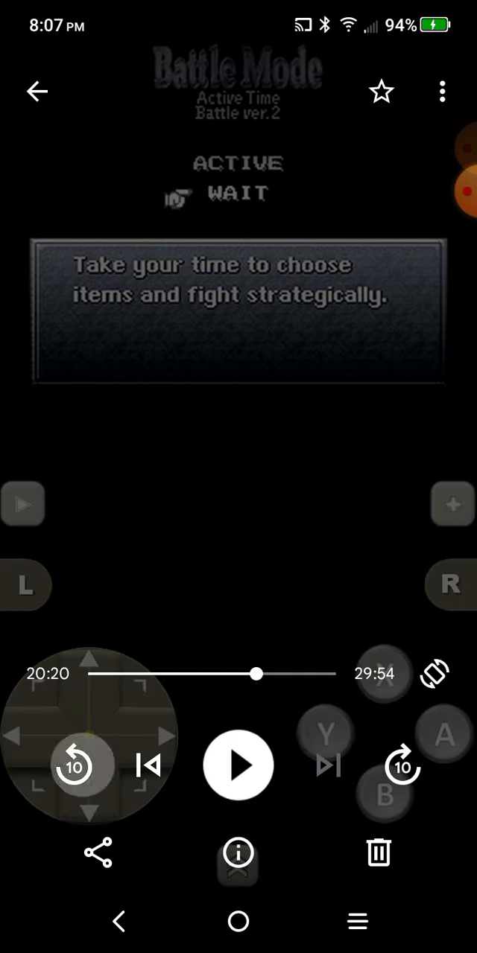
pyautogui.click(74, 765)
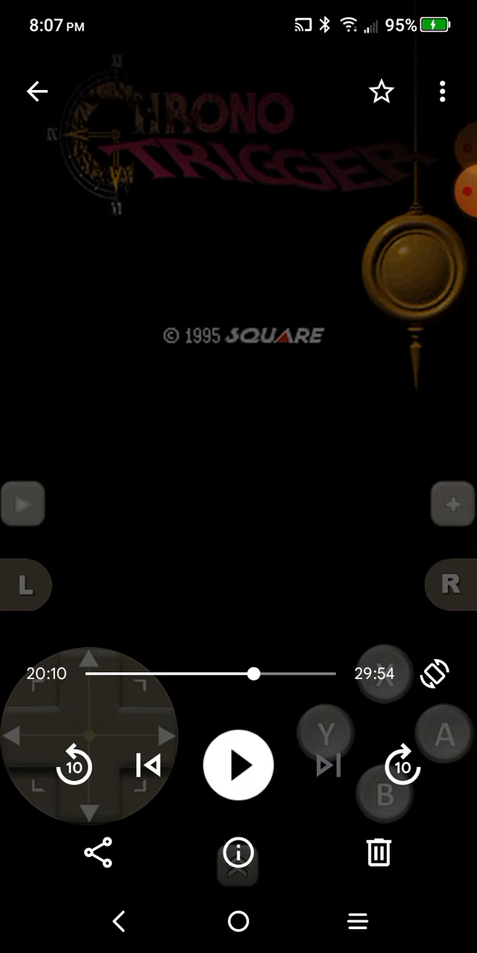
# - Start playback from the title screen and let it run to 20:49
pyautogui.click(238, 766)
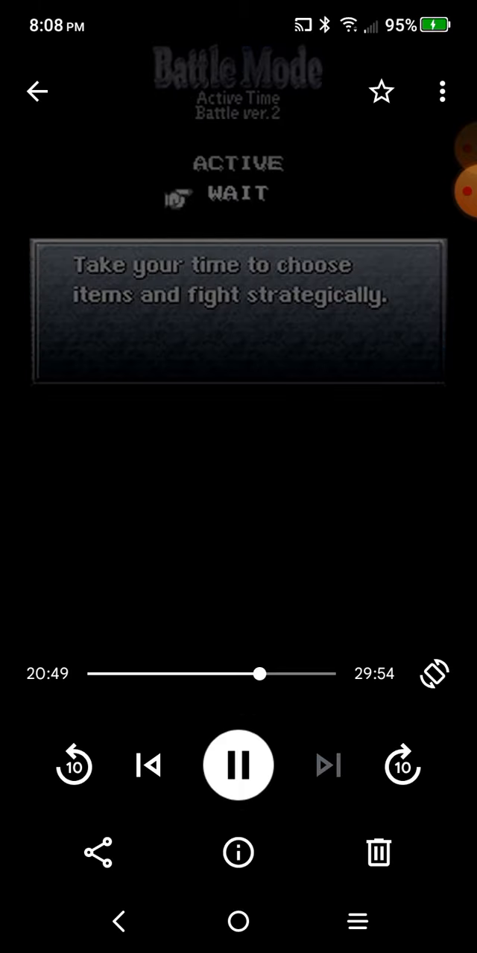
# - Pause at 21:10 on Crono's name-entry screen, then resume playback
pyautogui.click(237, 765)
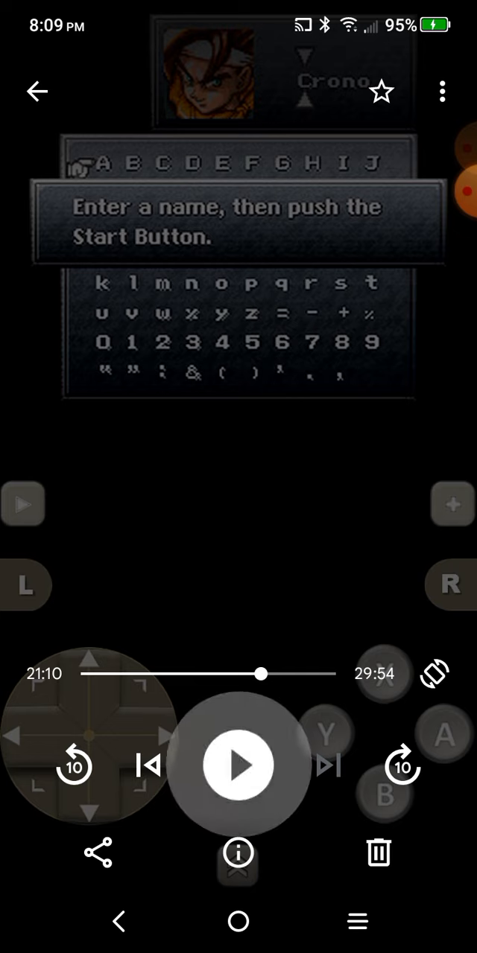
pyautogui.click(238, 765)
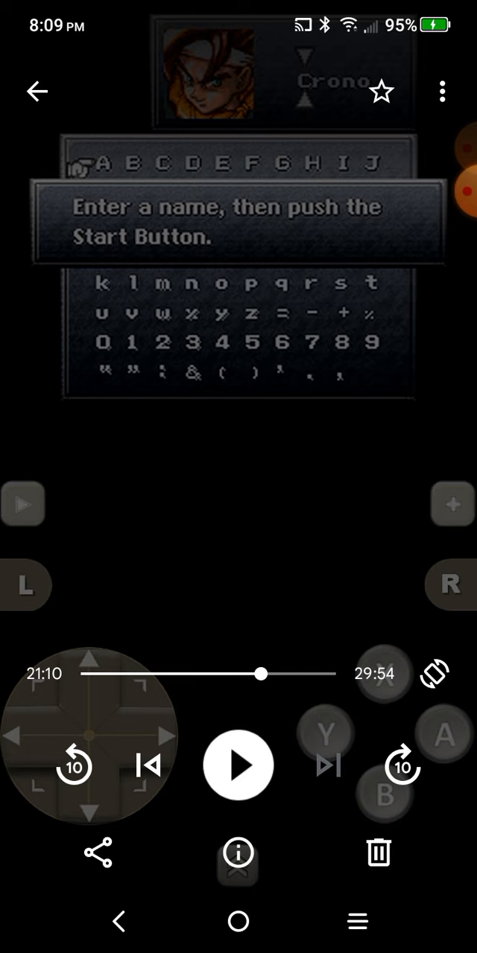
pyautogui.click(237, 765)
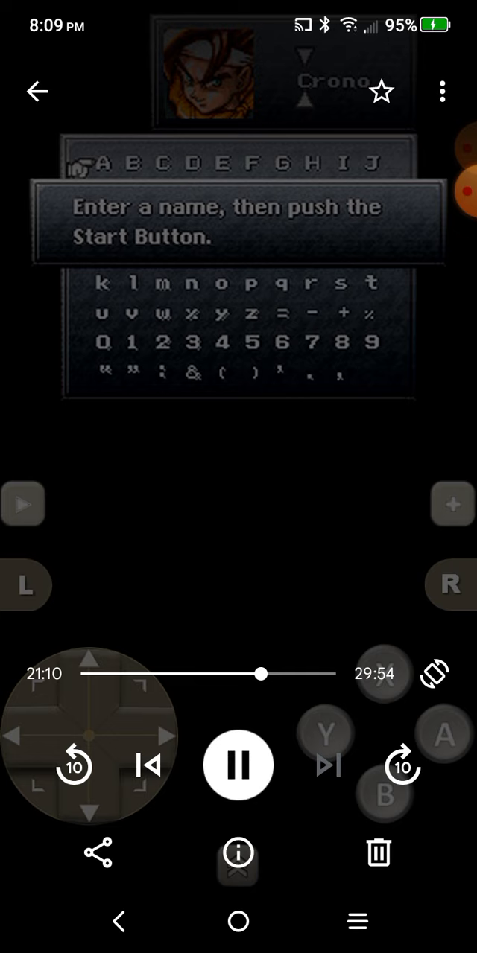